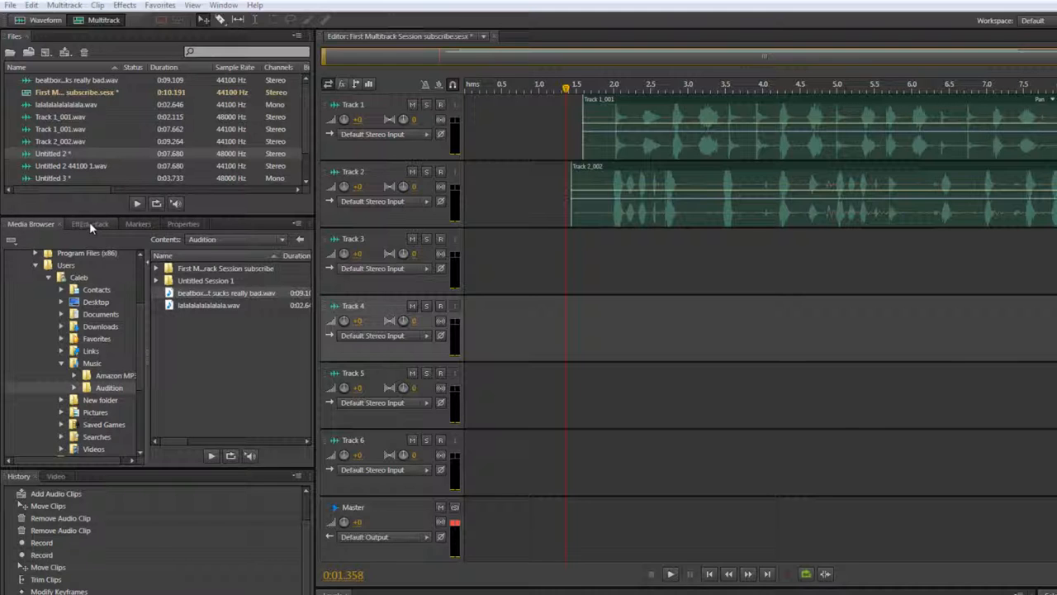
# Show the session properties, move the playhead in the ruler and start playback
pyautogui.click(83, 224)
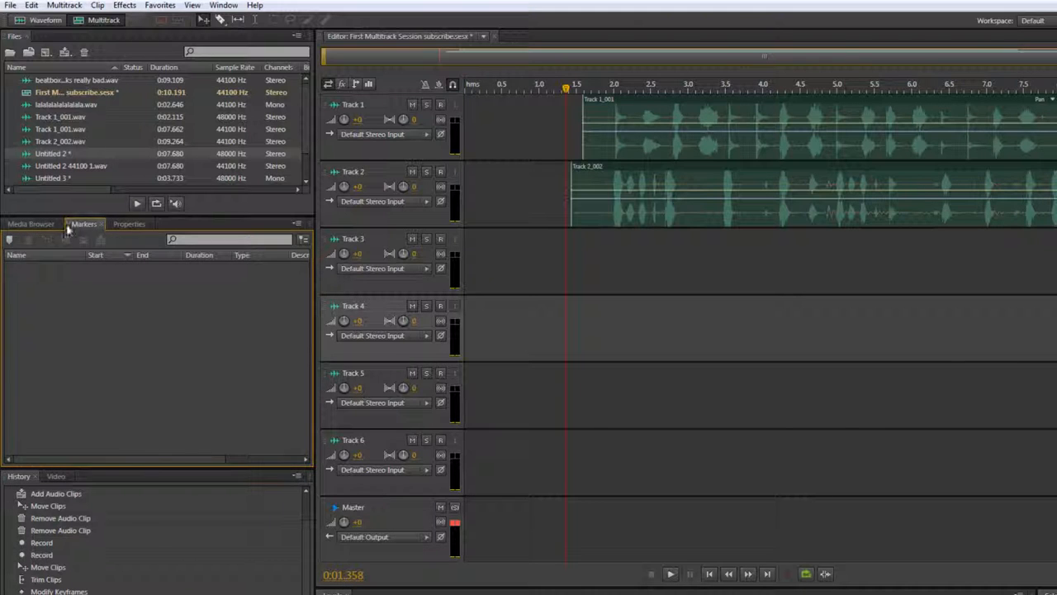
pyautogui.click(129, 224)
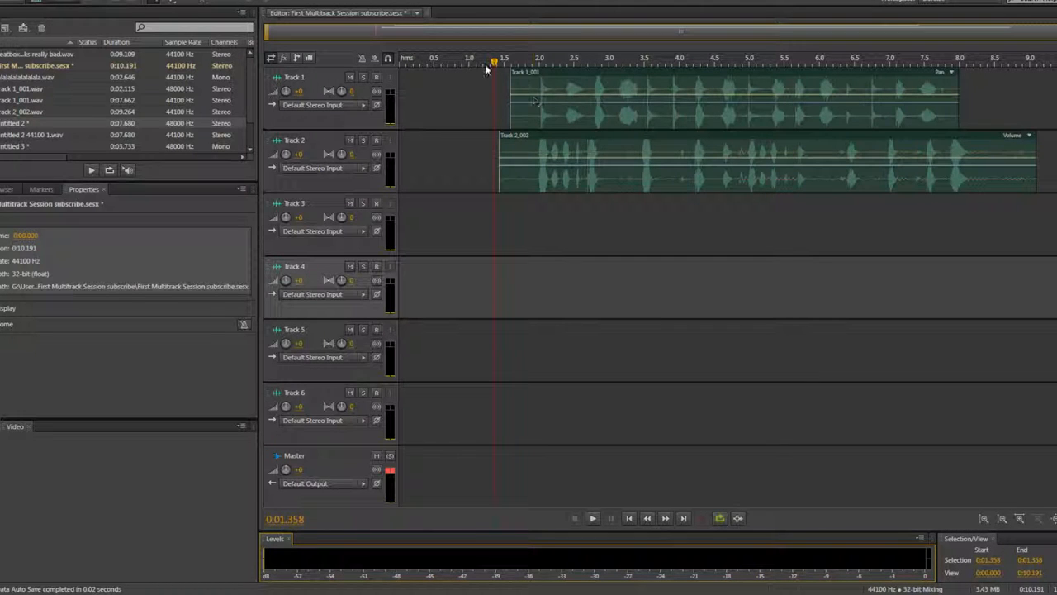
pyautogui.click(592, 517)
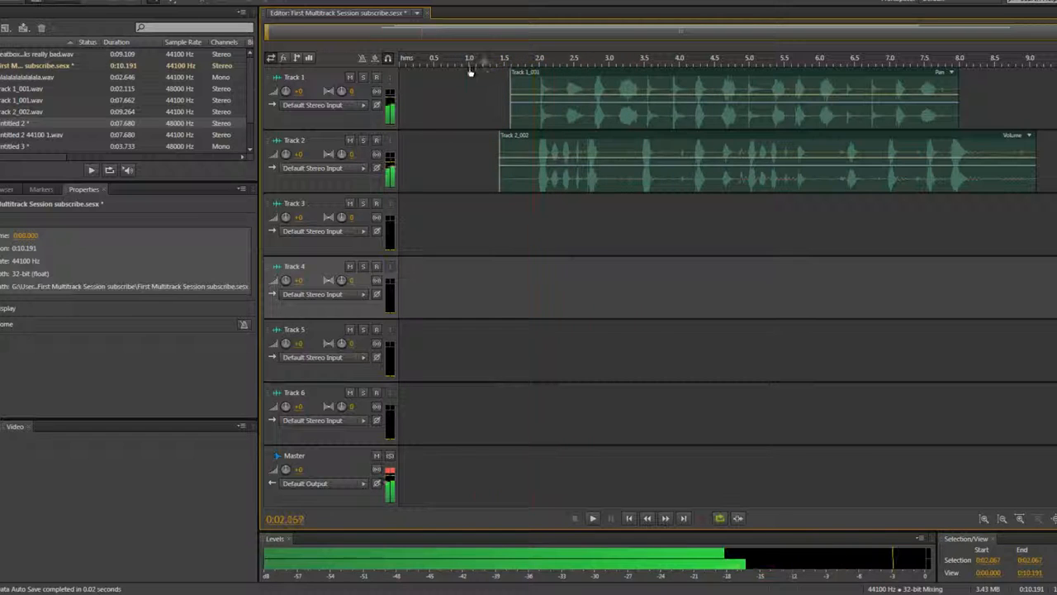
pyautogui.click(223, 5)
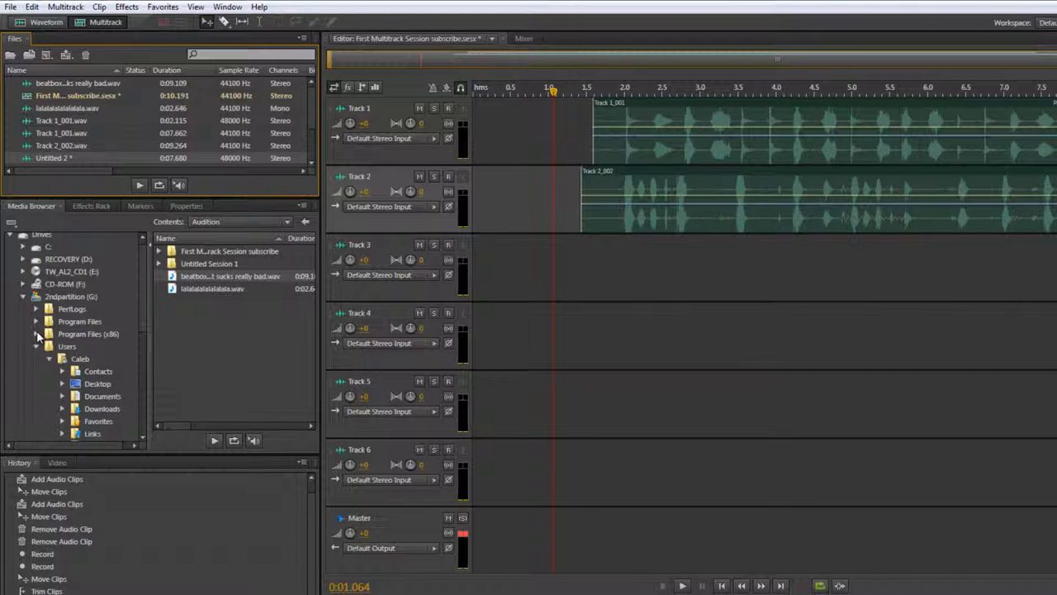
pyautogui.moveTo(165, 16)
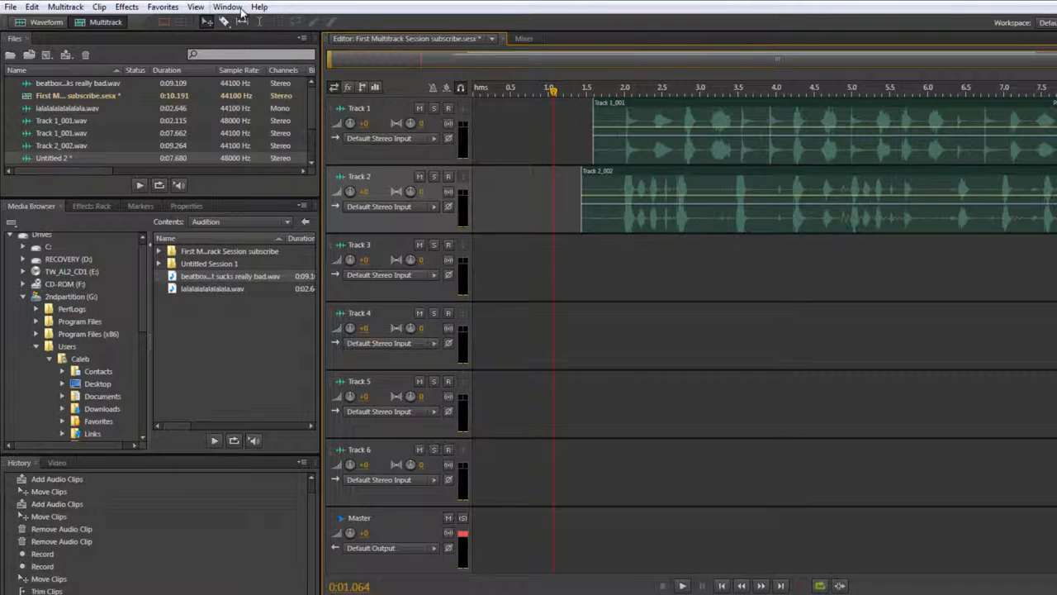
# Browse the Window menu and bring the Video panel forward over the History panel
pyautogui.click(227, 7)
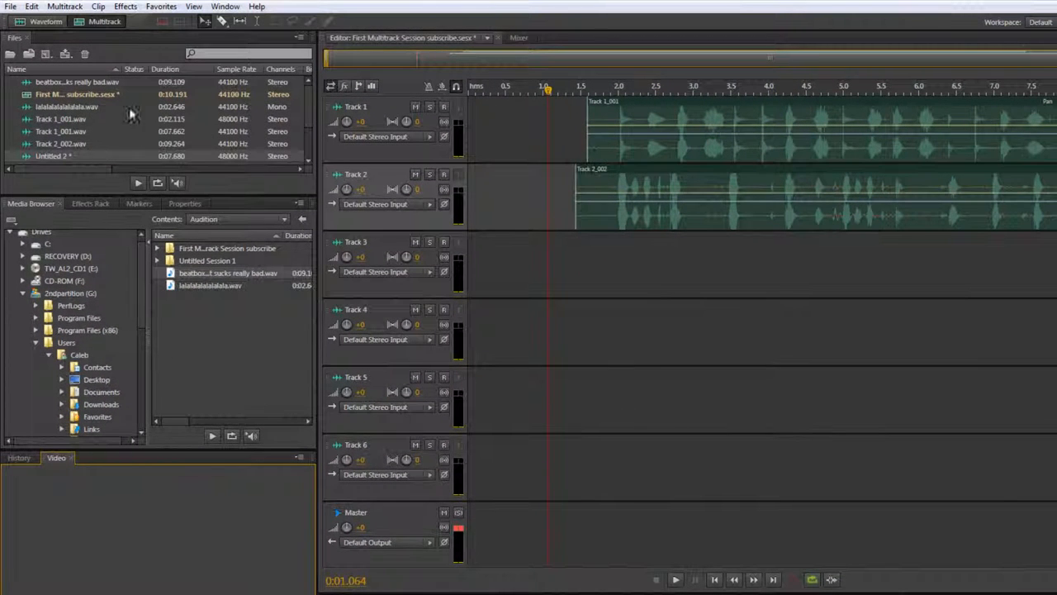
pyautogui.click(18, 457)
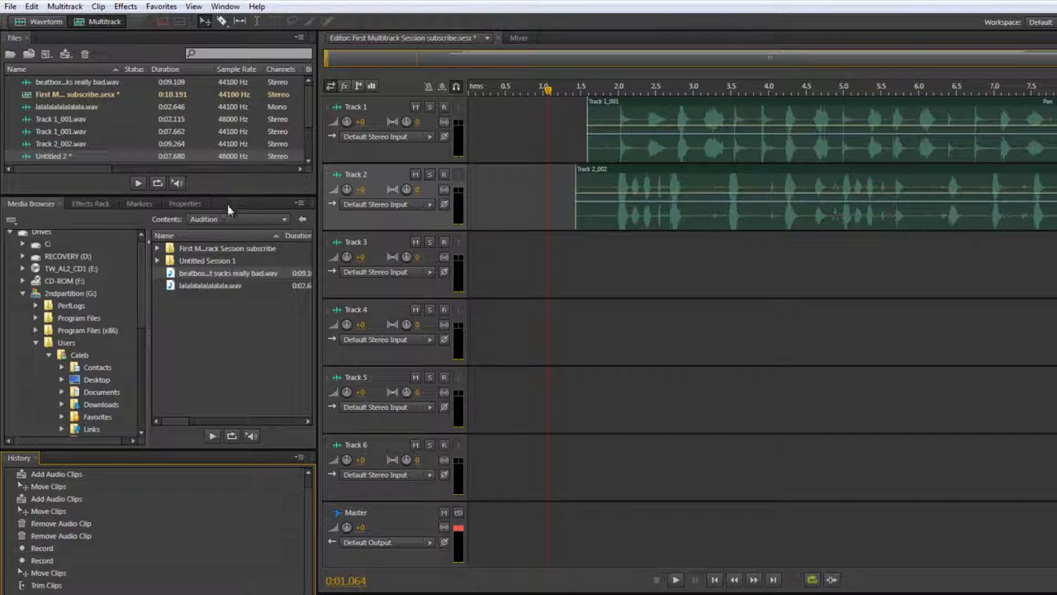
pyautogui.moveTo(137, 43)
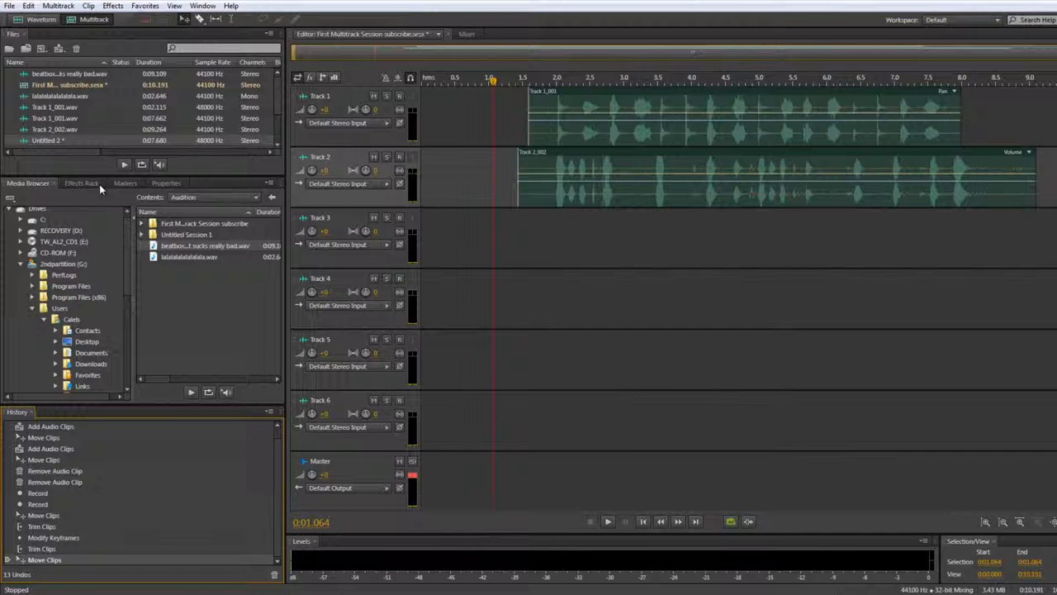
# Bring the empty Markers list to the front of its panel group
pyautogui.click(81, 182)
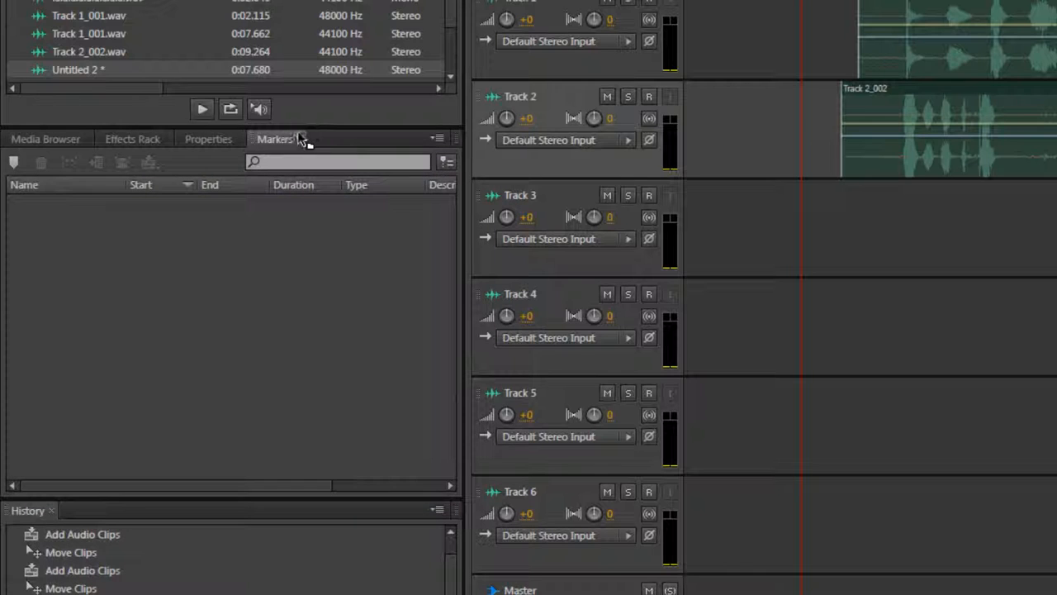
pyautogui.click(208, 139)
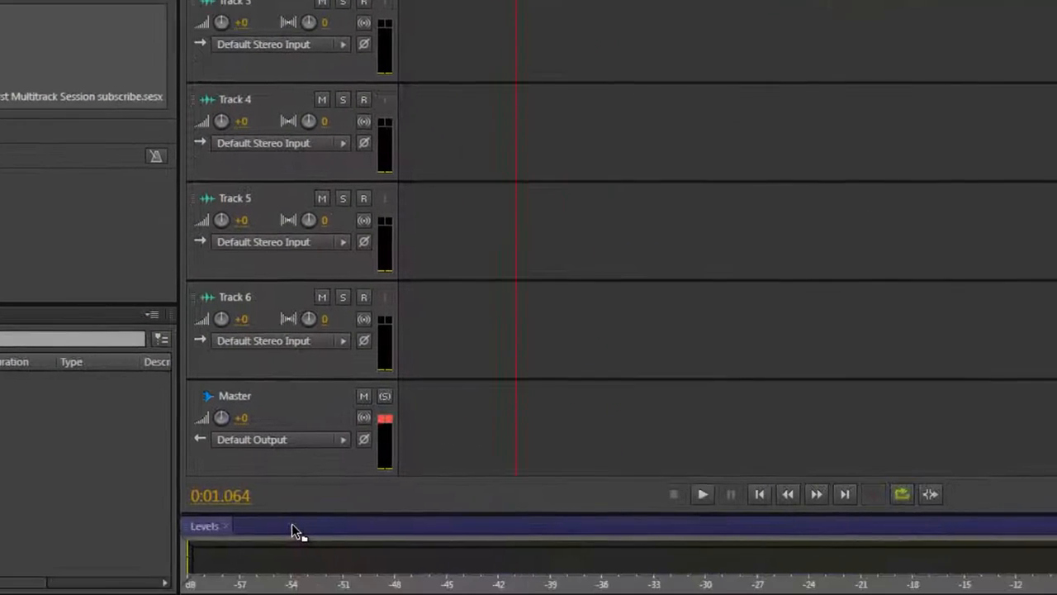
pyautogui.click(209, 525)
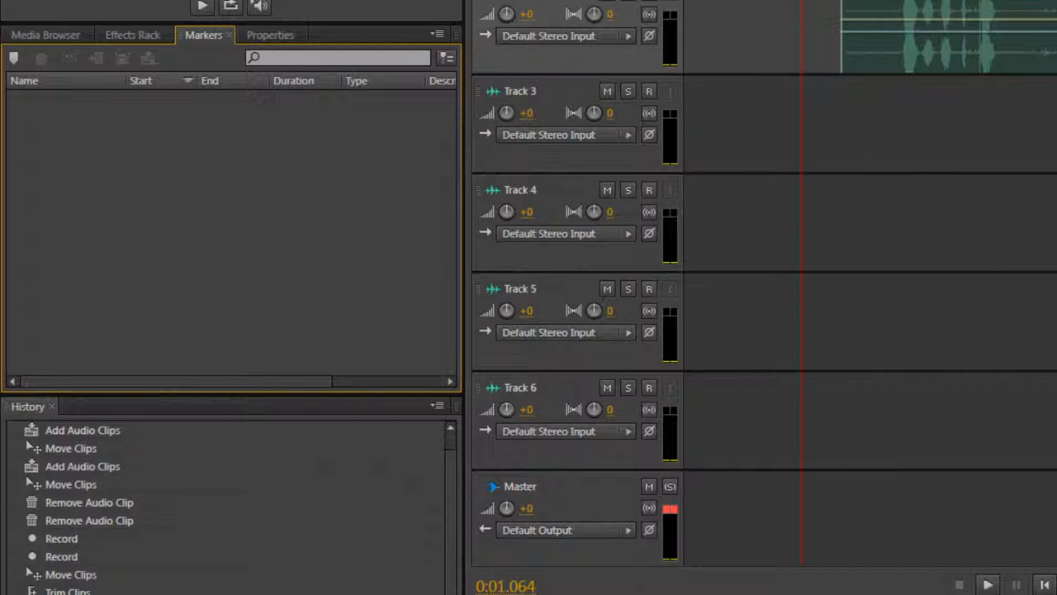
pyautogui.moveTo(353, 94)
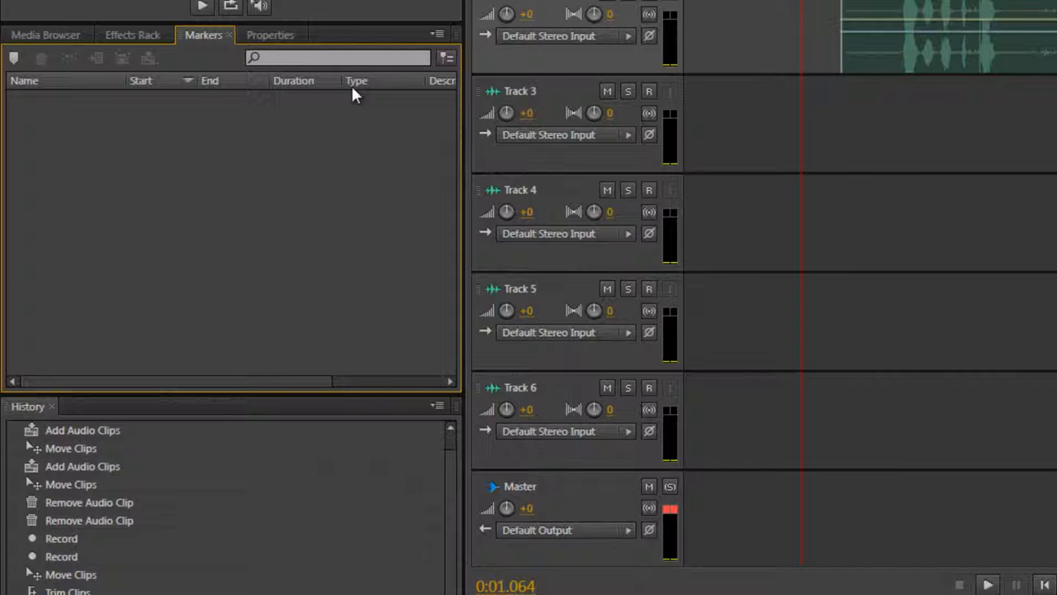
pyautogui.moveTo(105, 413)
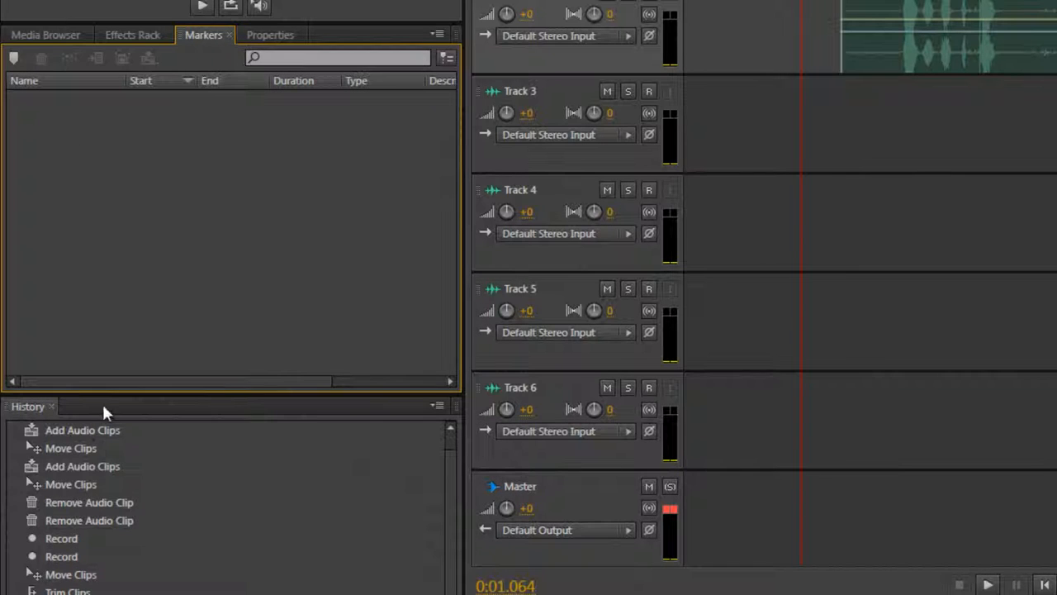
pyautogui.moveTo(384, 41)
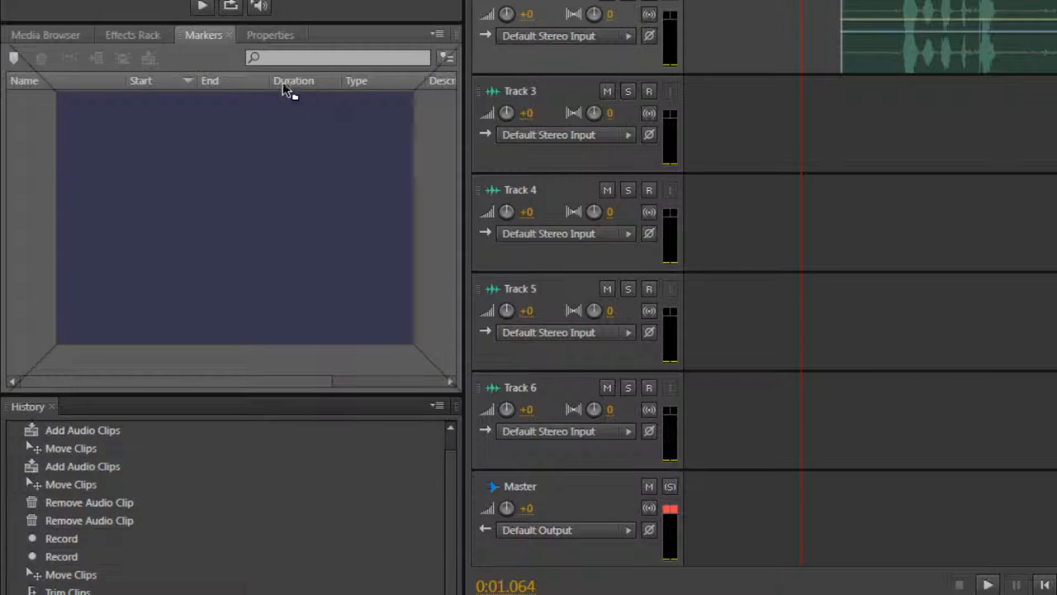
pyautogui.moveTo(399, 293)
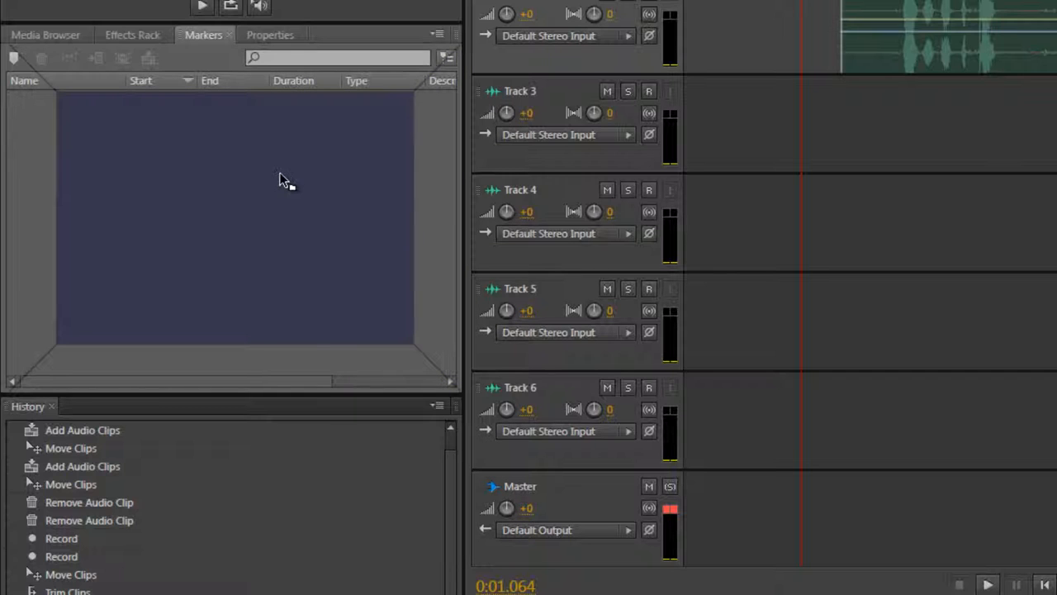
pyautogui.moveTo(267, 192)
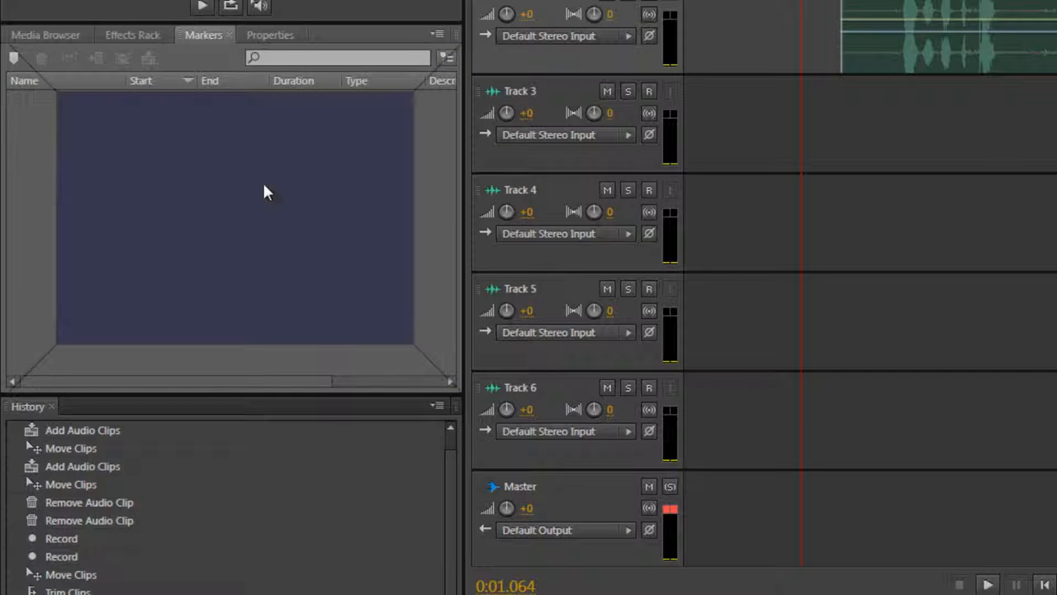
pyautogui.moveTo(269, 151)
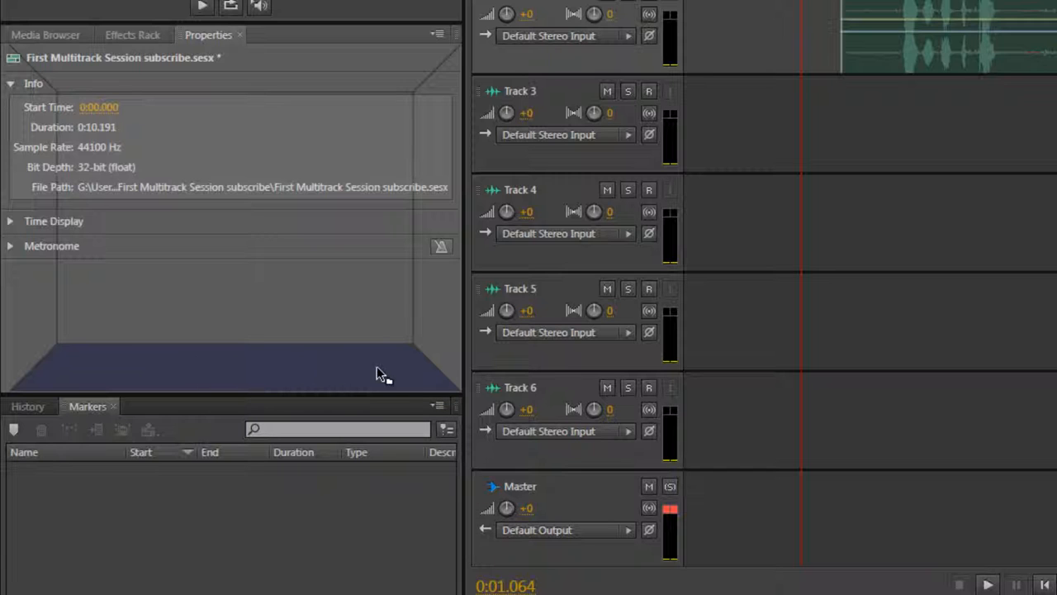
pyautogui.moveTo(74, 364)
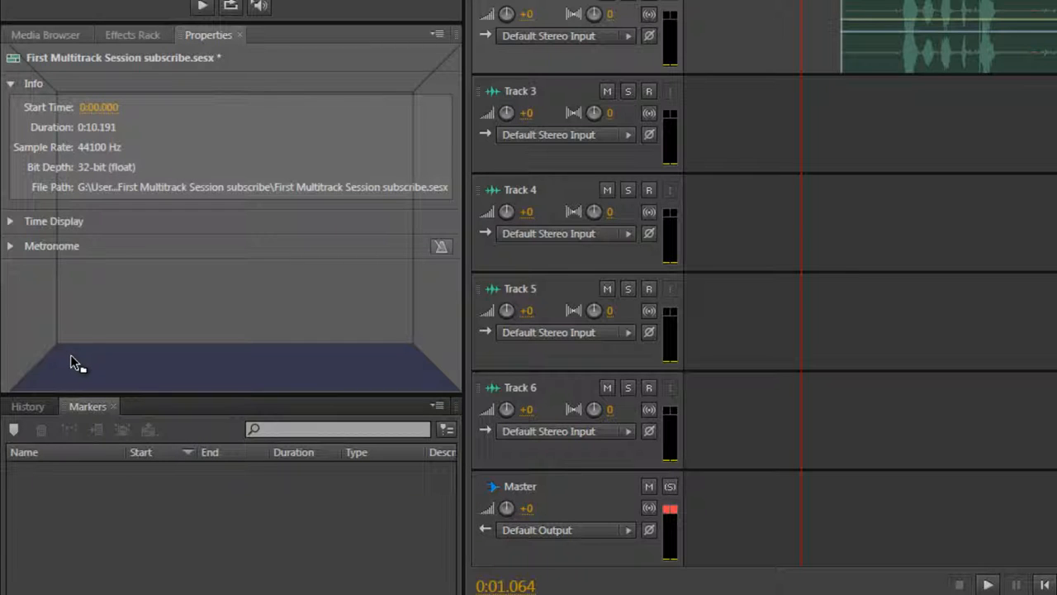
pyautogui.moveTo(347, 376)
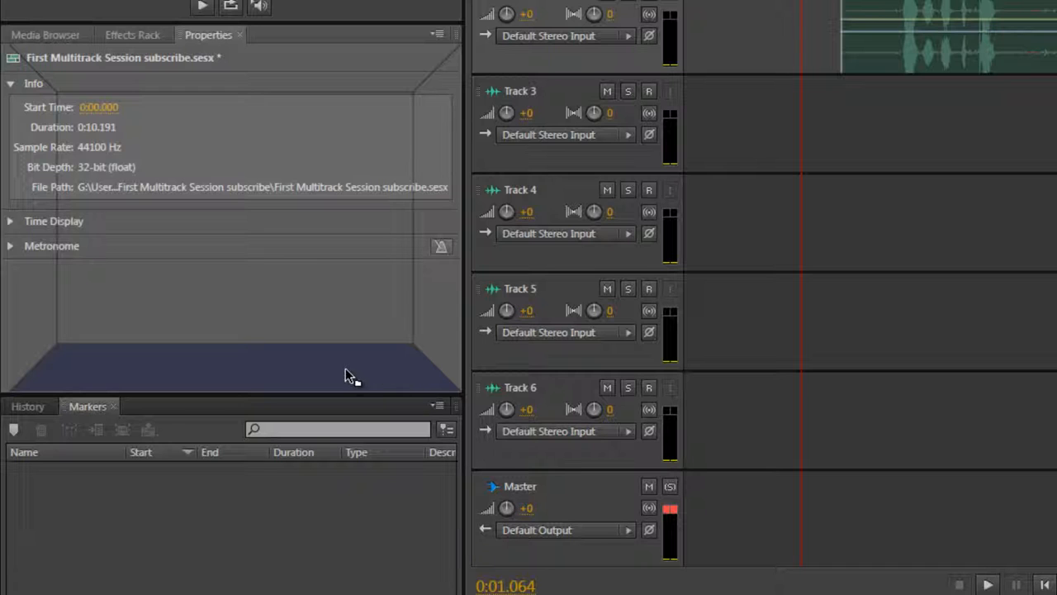
pyautogui.moveTo(367, 372)
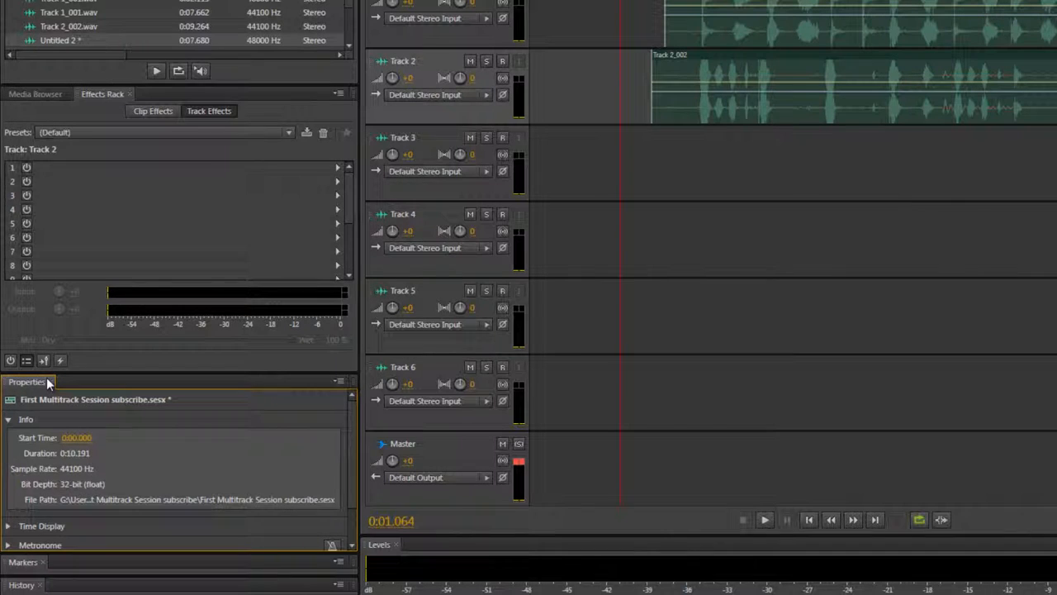
# Collapse Properties and close the left panels so the editor fills the window
pyautogui.click(21, 381)
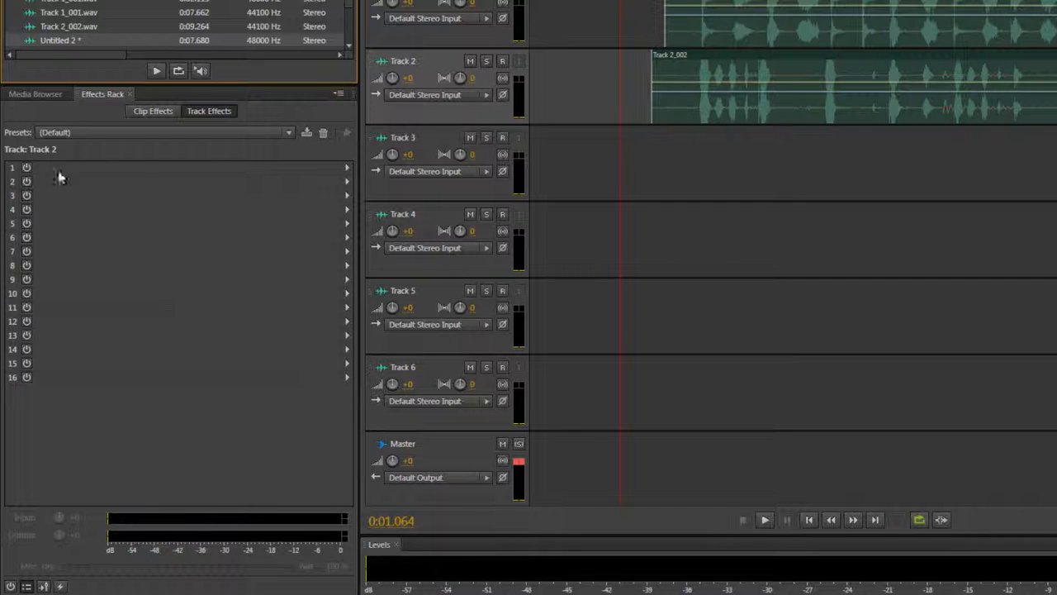
pyautogui.moveTo(200, 516)
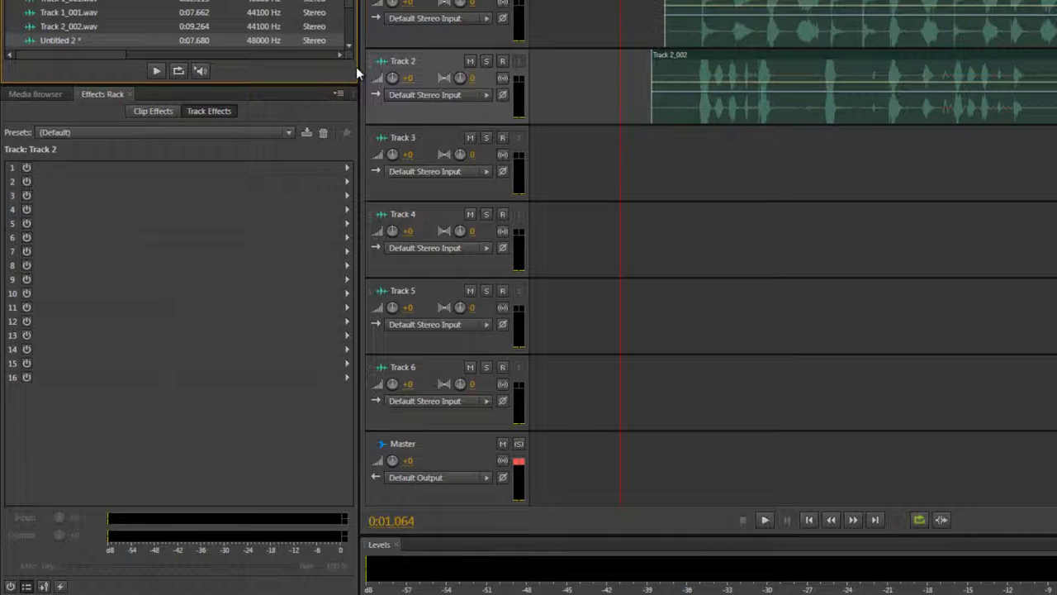
pyautogui.moveTo(337, 100)
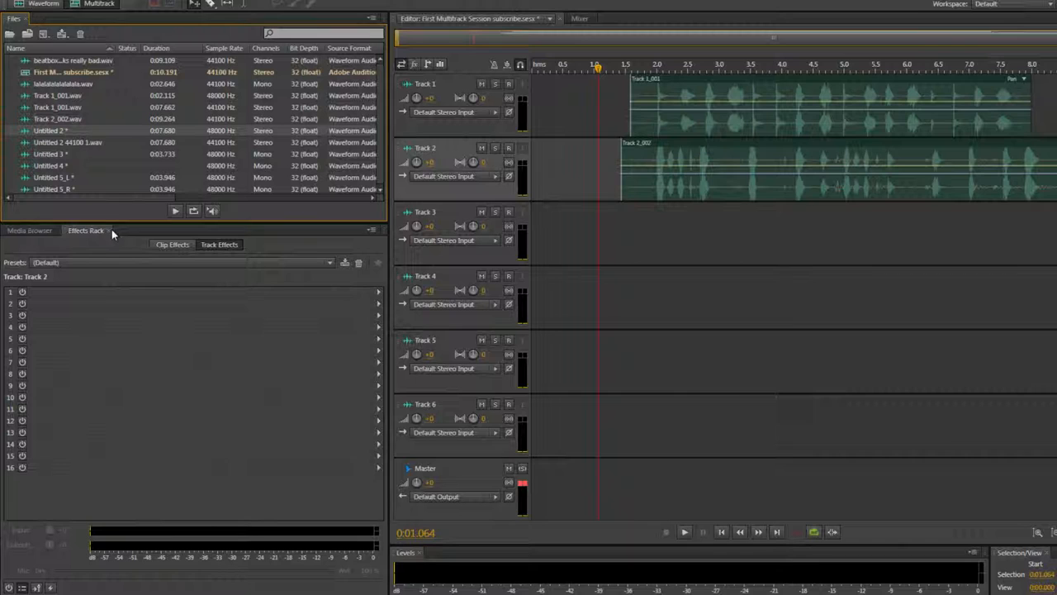
pyautogui.click(29, 230)
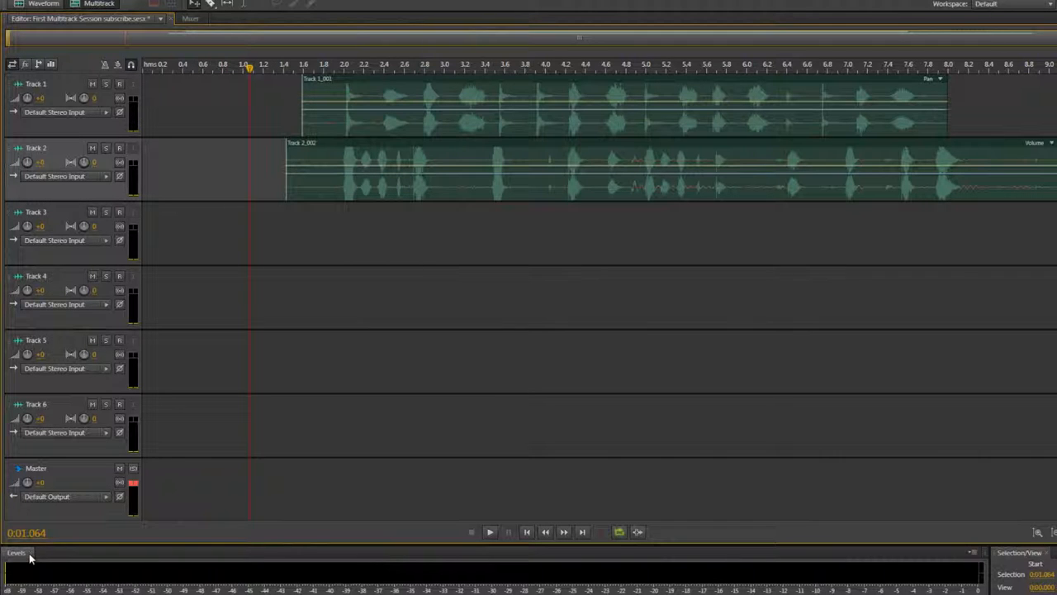
pyautogui.click(30, 552)
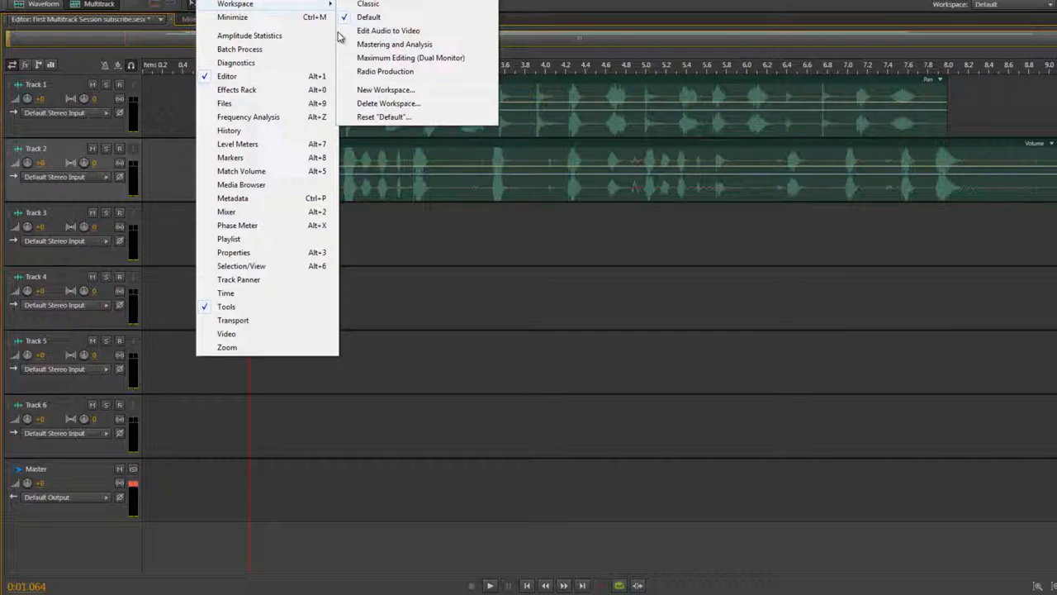
# Reset the Default workspace to its original layout and confirm
pyautogui.click(383, 116)
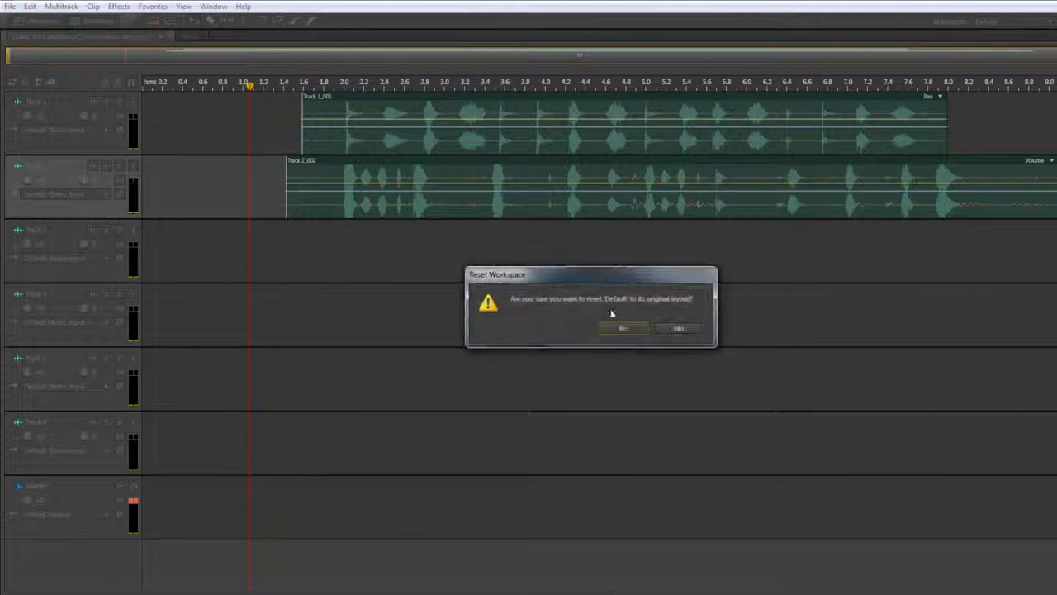
pyautogui.click(623, 328)
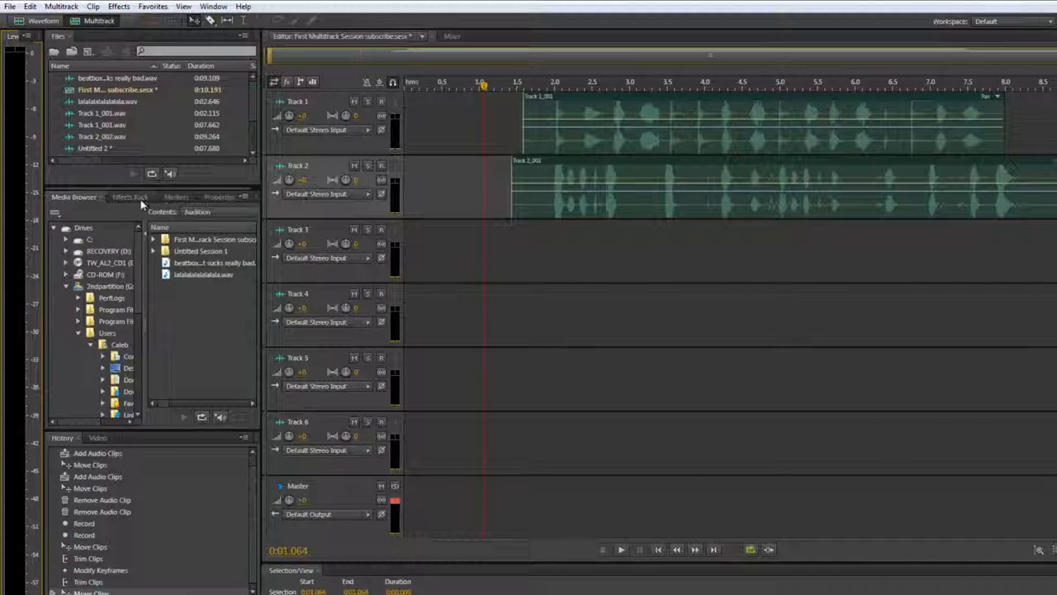
# Close the Effects Rack and Properties panels, leaving files, media browser and markers on the left
pyautogui.click(124, 192)
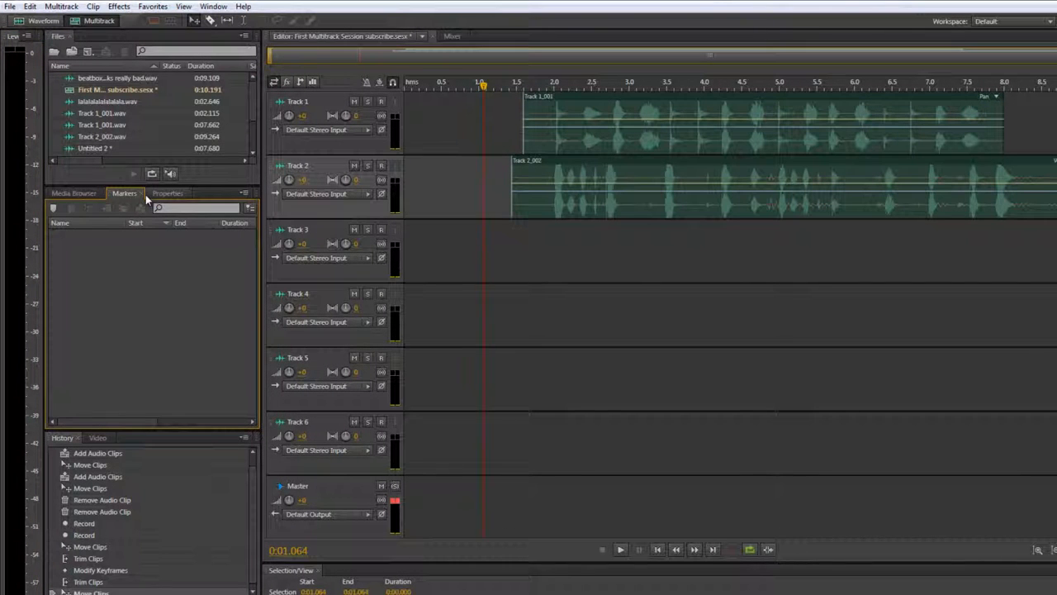
pyautogui.click(168, 193)
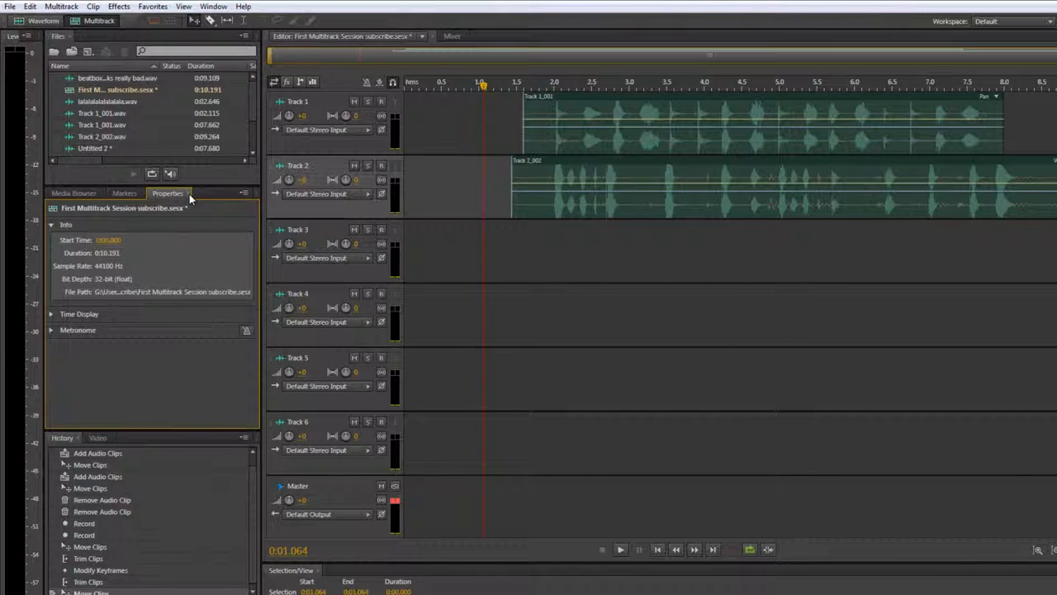
pyautogui.click(124, 192)
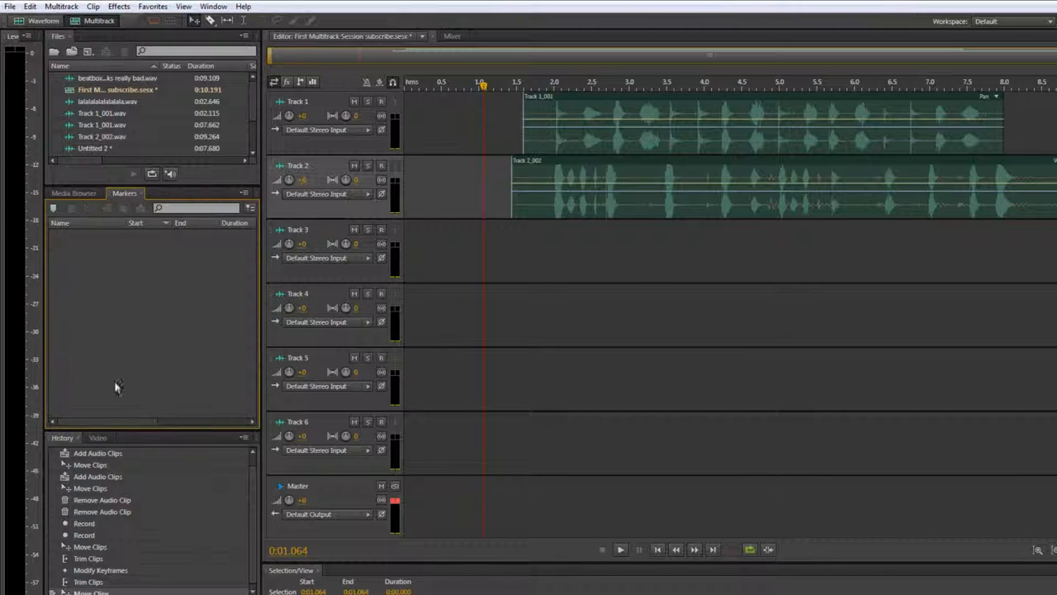
pyautogui.click(97, 438)
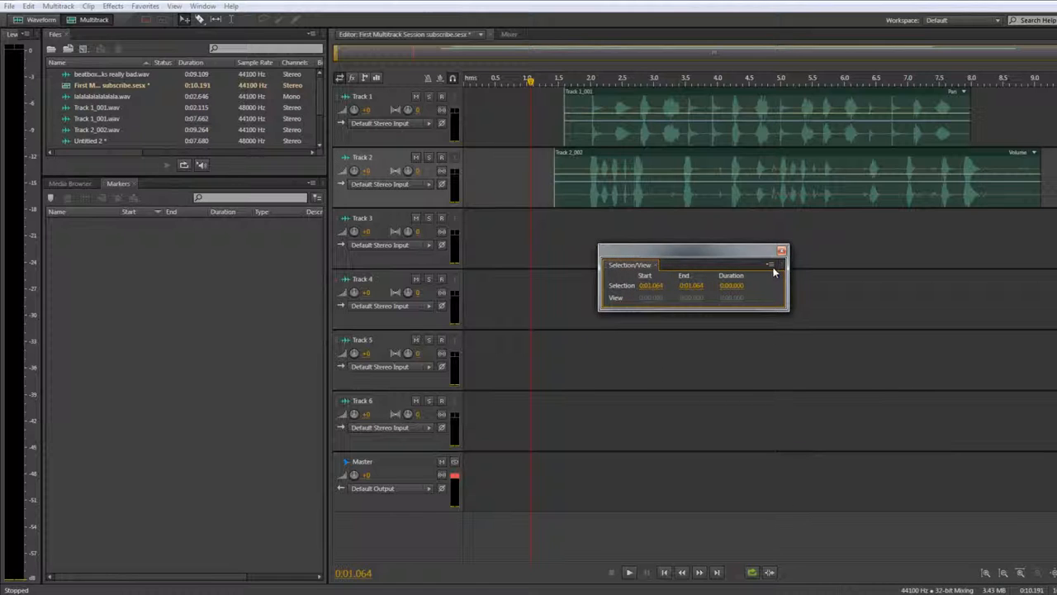
# Drag the floating Selection/View panel and dock it beneath the multitrack editor
pyautogui.click(769, 264)
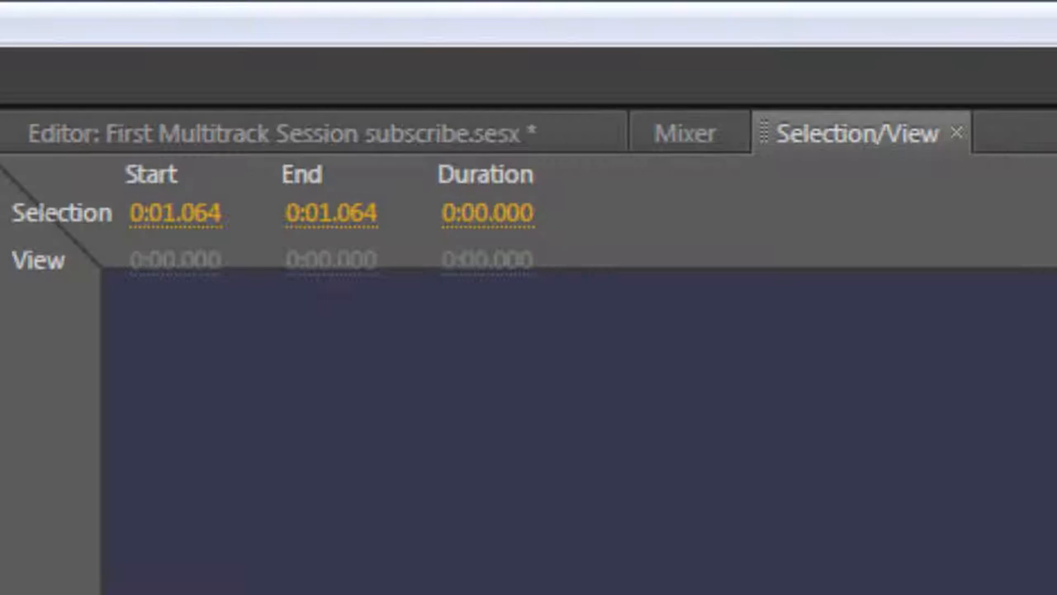
pyautogui.click(684, 132)
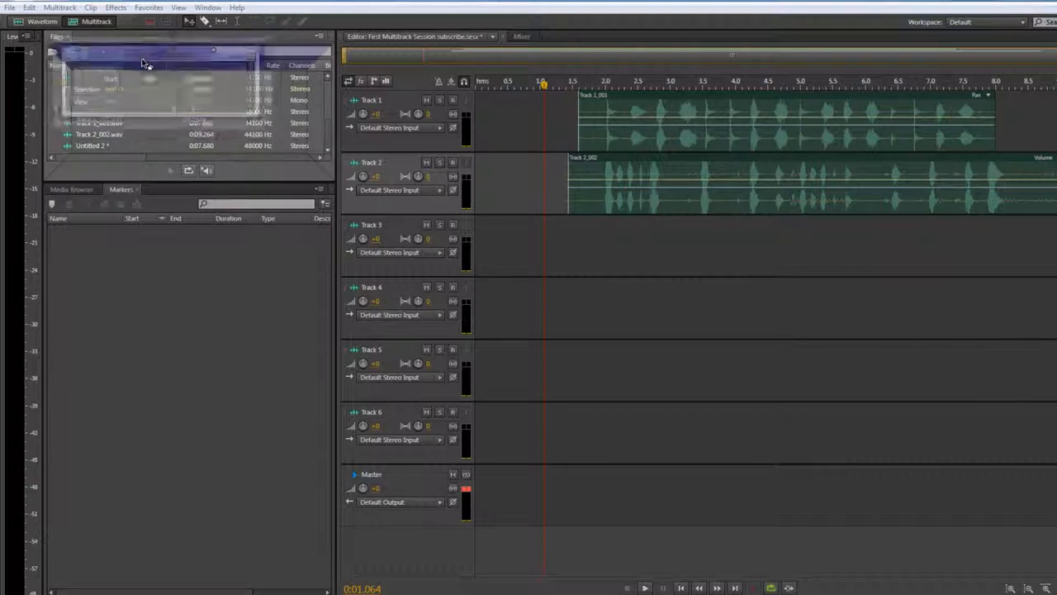
pyautogui.click(100, 36)
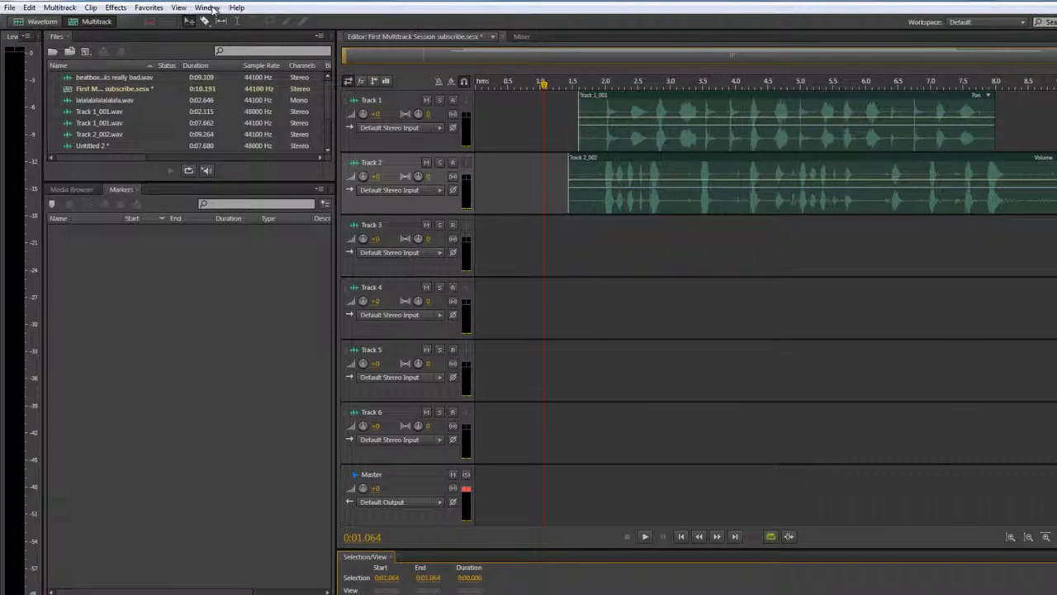
# Save the current layout as a new workspace named 'CalheVideoma' via Window > Workspace
pyautogui.click(208, 7)
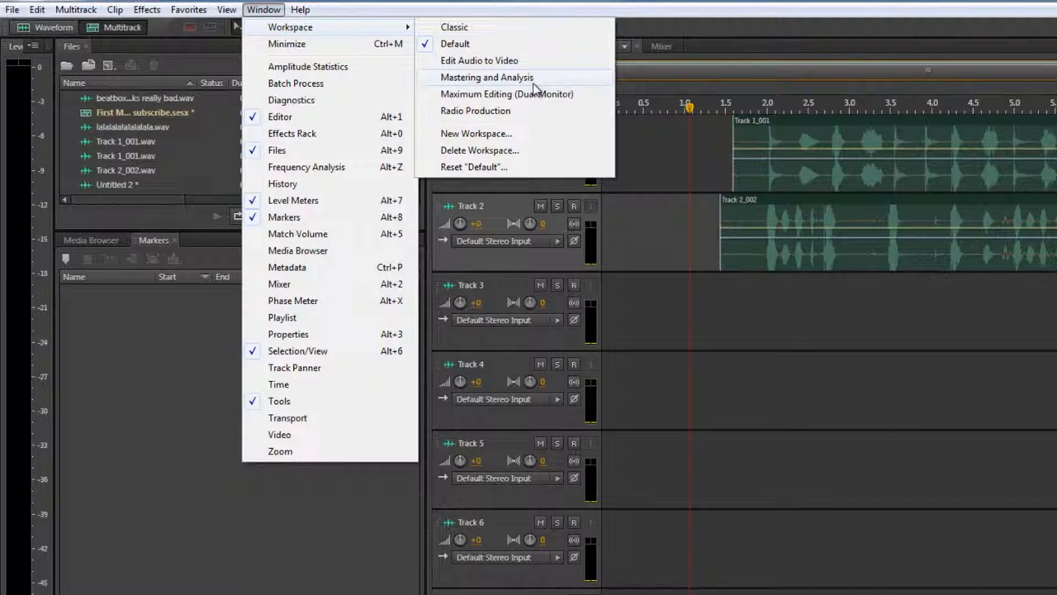
pyautogui.click(475, 133)
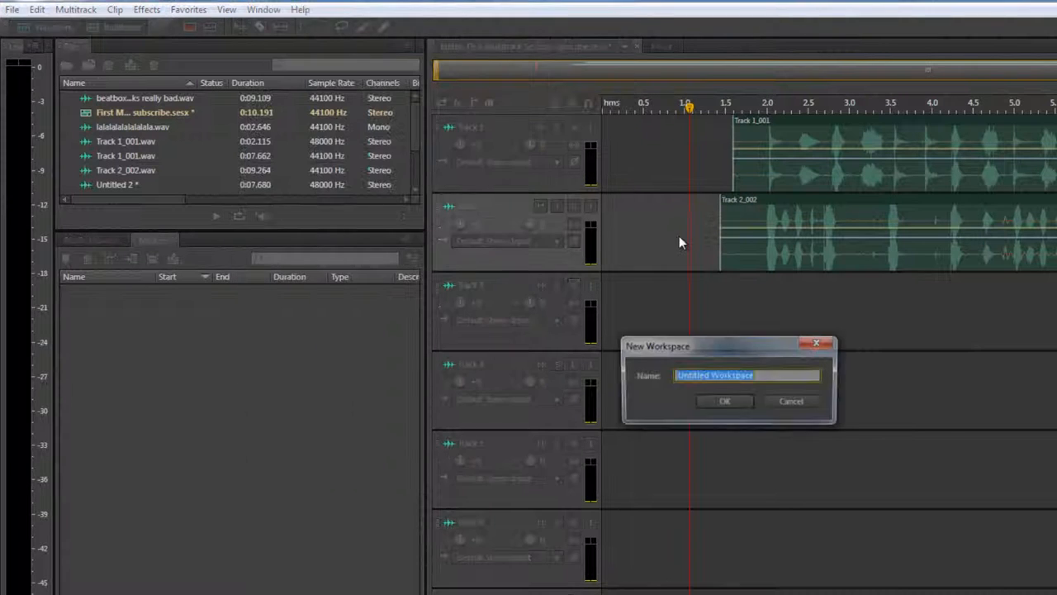
pyautogui.write('CalebT')
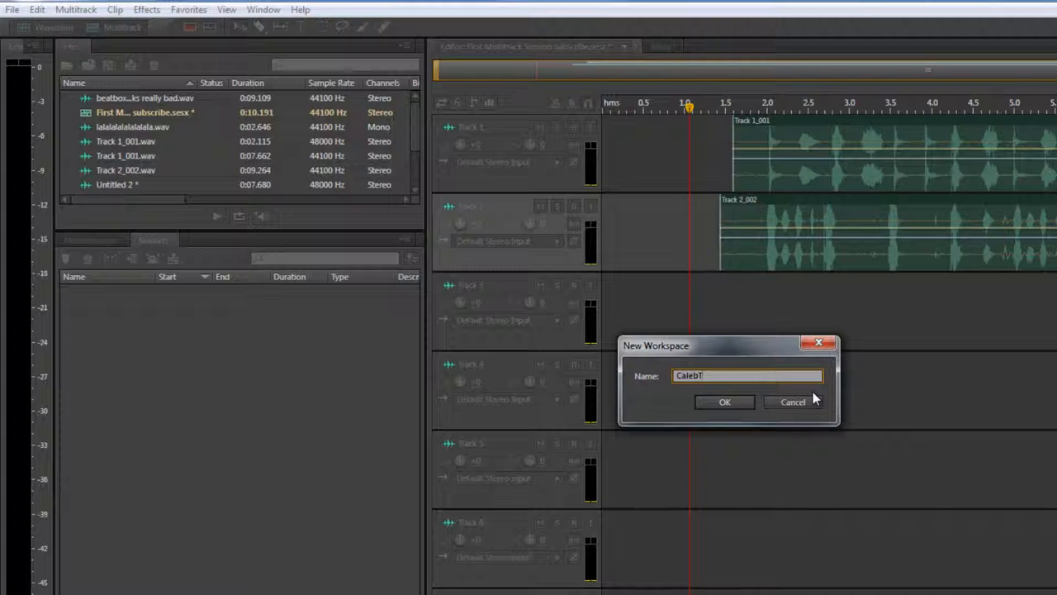
pyautogui.write('heVideomak')
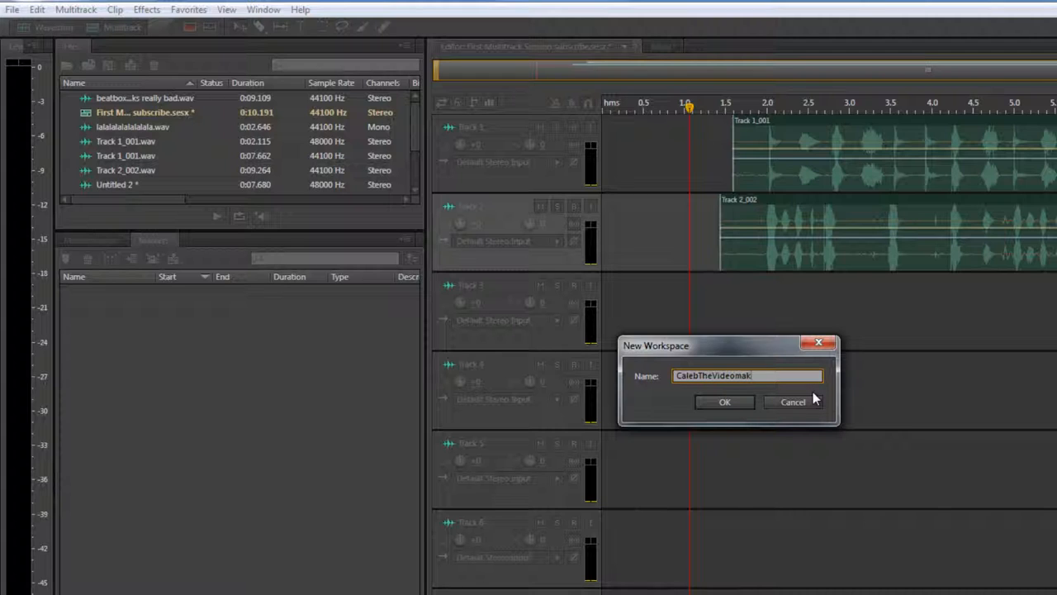
pyautogui.press('backspace')
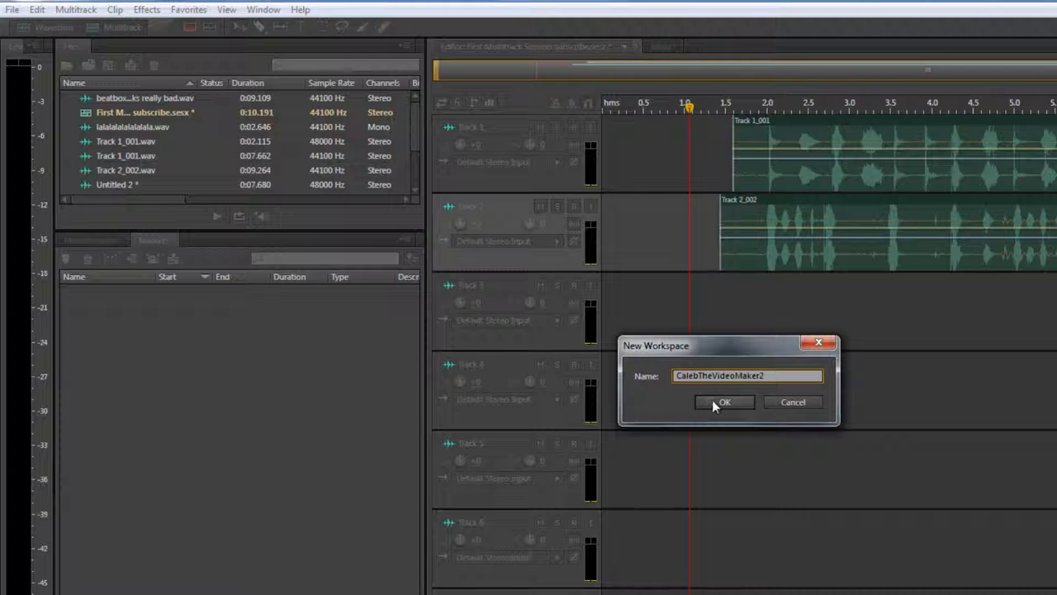
pyautogui.click(724, 402)
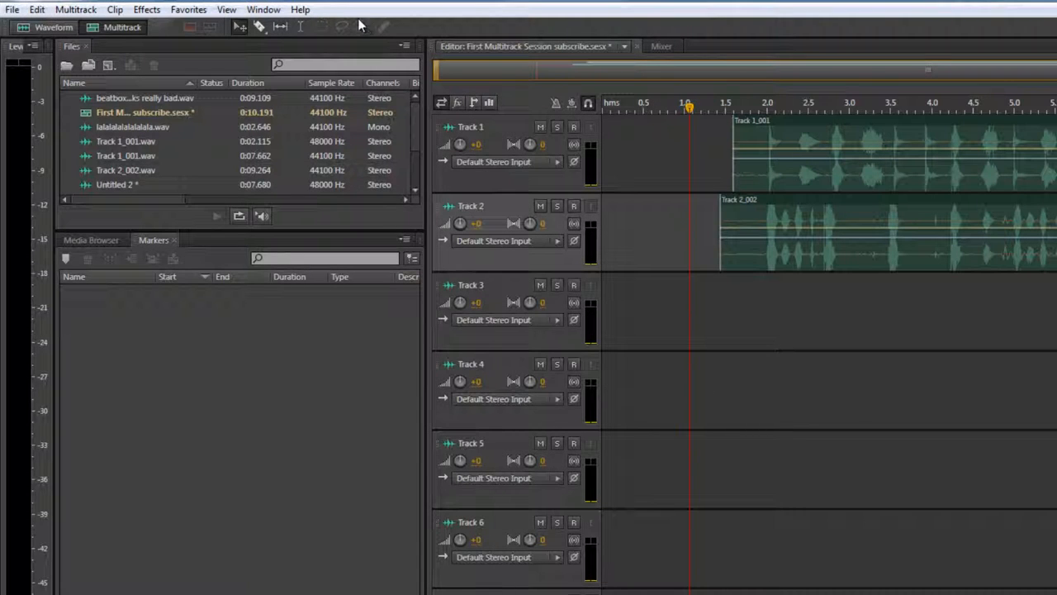
pyautogui.click(263, 9)
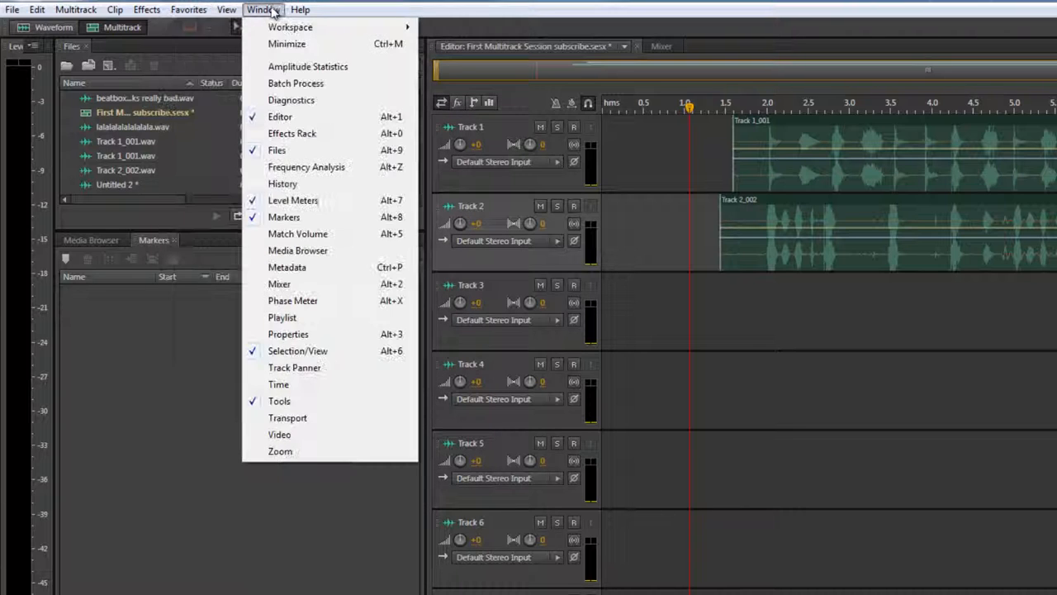
pyautogui.moveTo(290, 26)
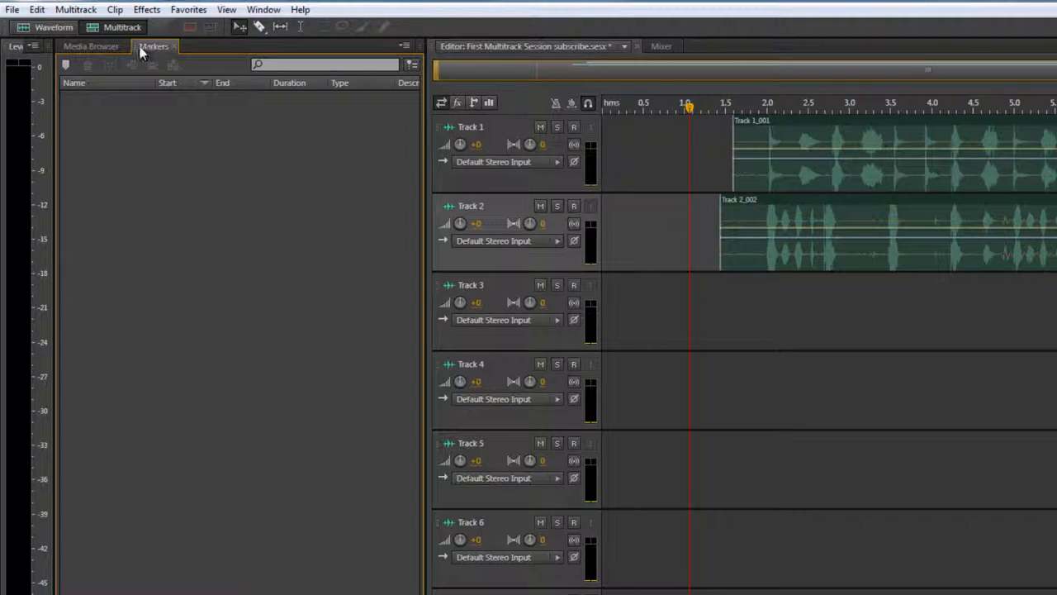
# Reset the custom workspace to its saved layout and confirm, restoring the files and markers panels
pyautogui.click(91, 46)
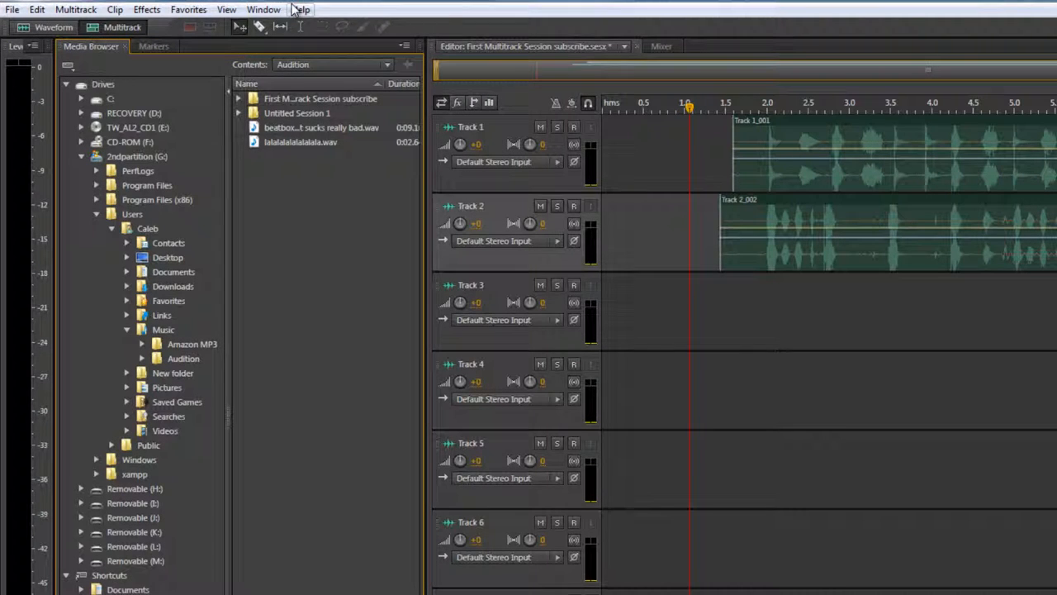
pyautogui.click(264, 9)
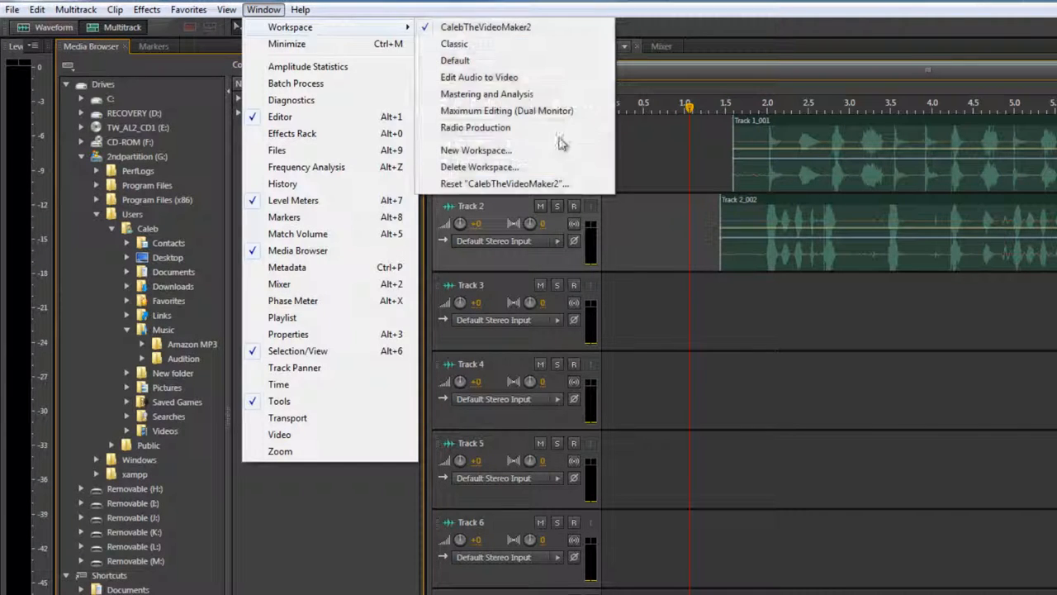
pyautogui.click(505, 183)
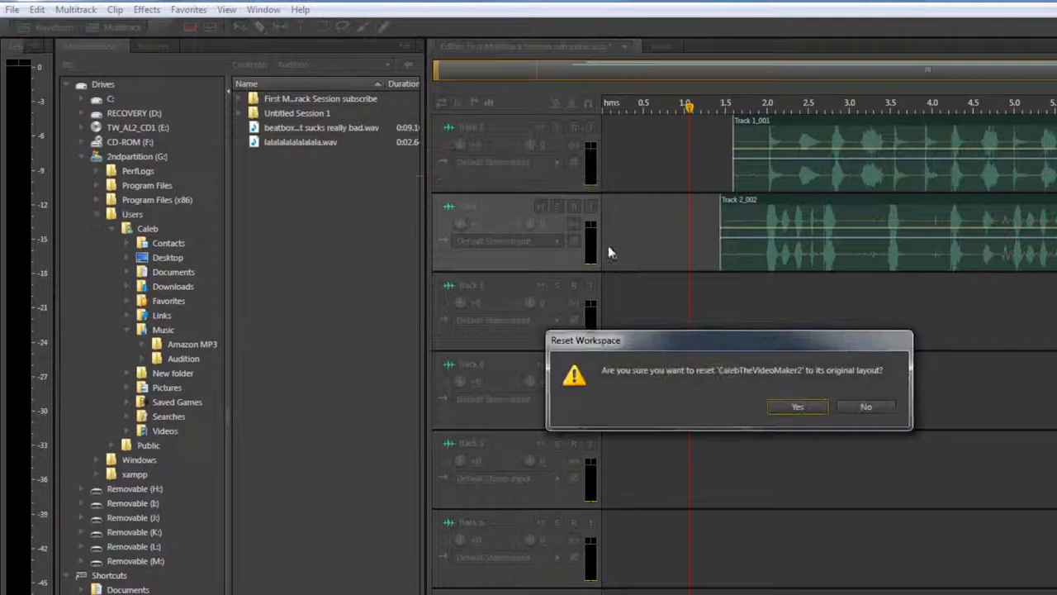
pyautogui.click(797, 407)
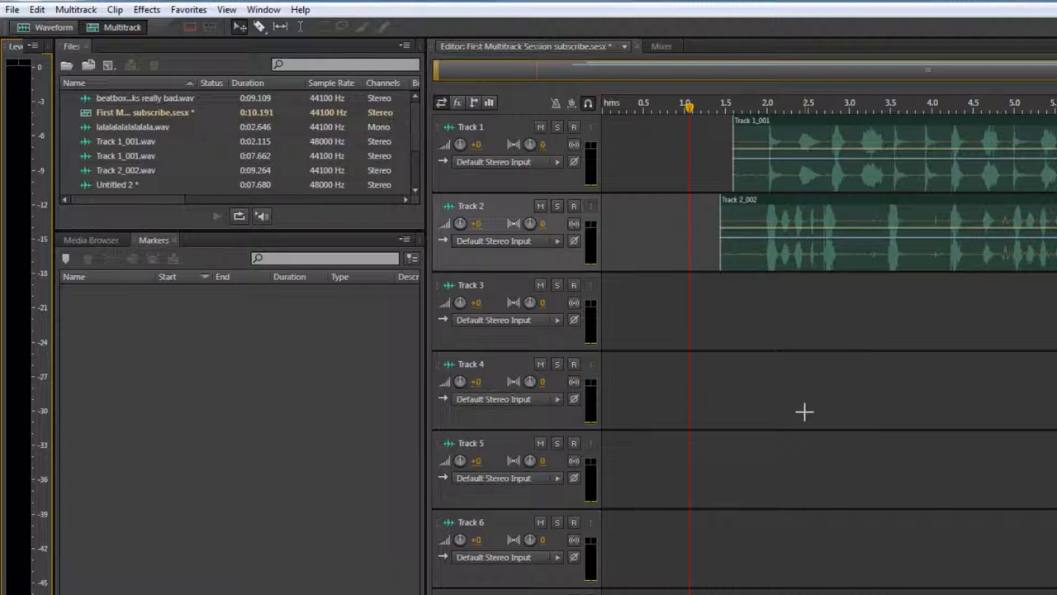
pyautogui.moveTo(836, 553)
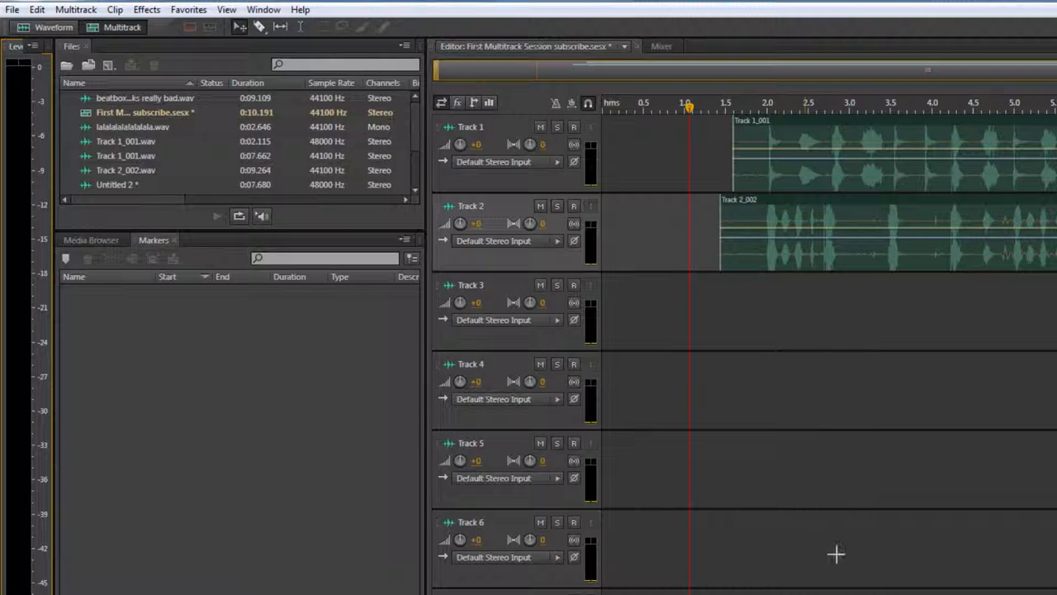
pyautogui.moveTo(757, 412)
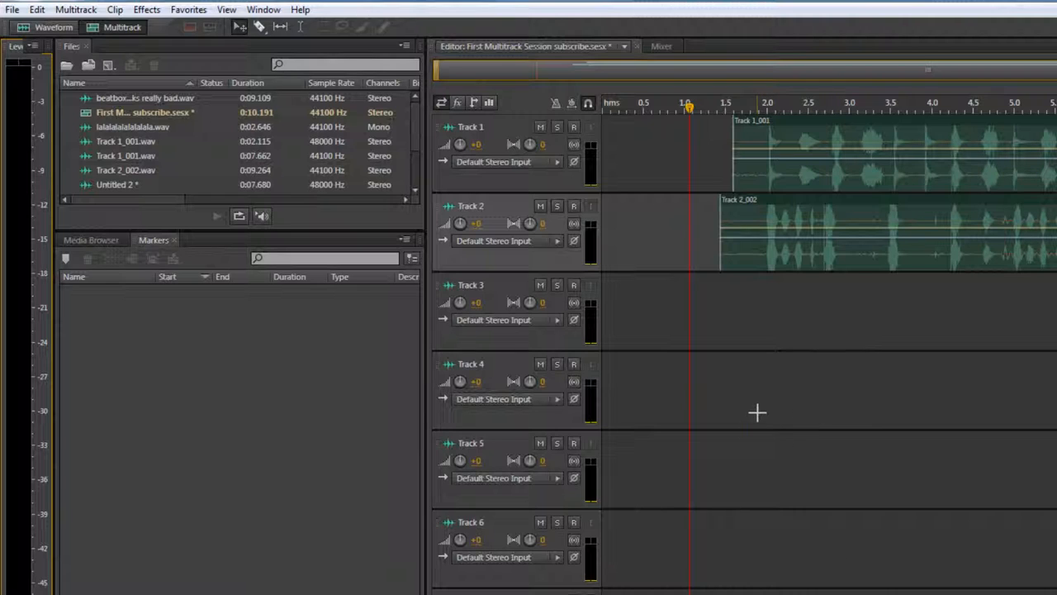